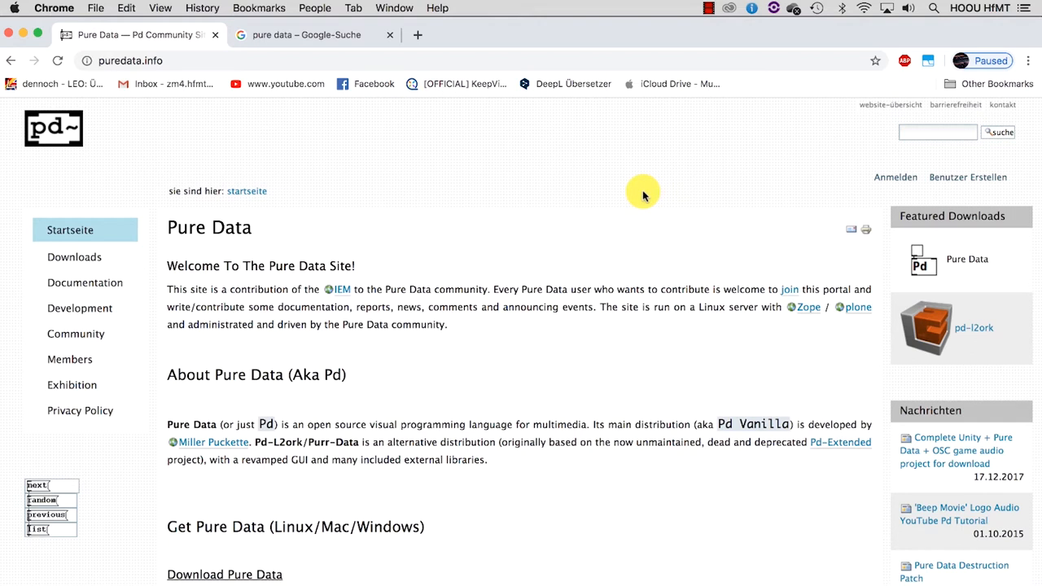
mouse_move(475, 153)
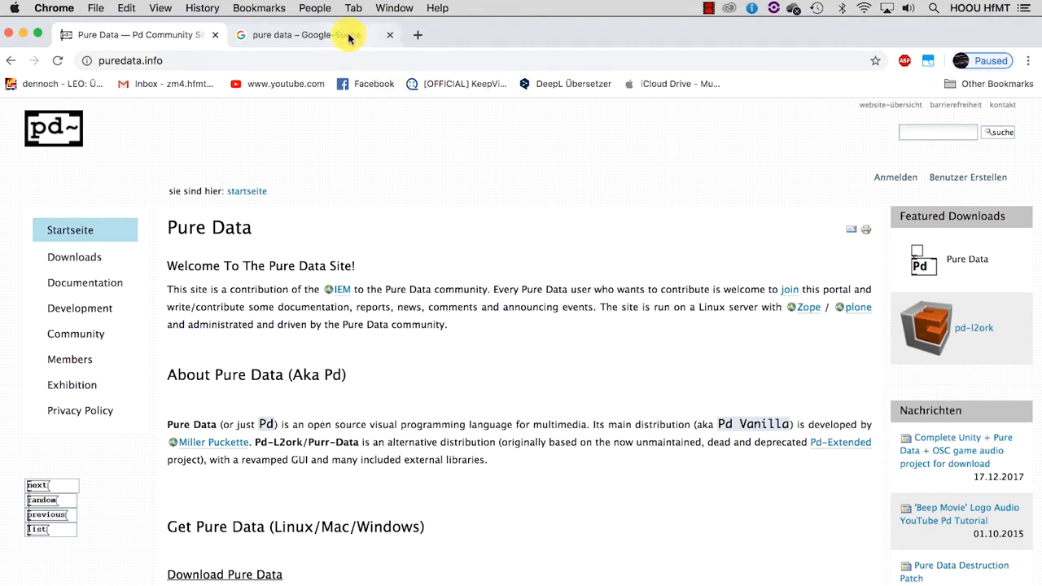
- Switch Chrome to the 'pure data – Google-Suche' image results tab to view an example patch
click(305, 35)
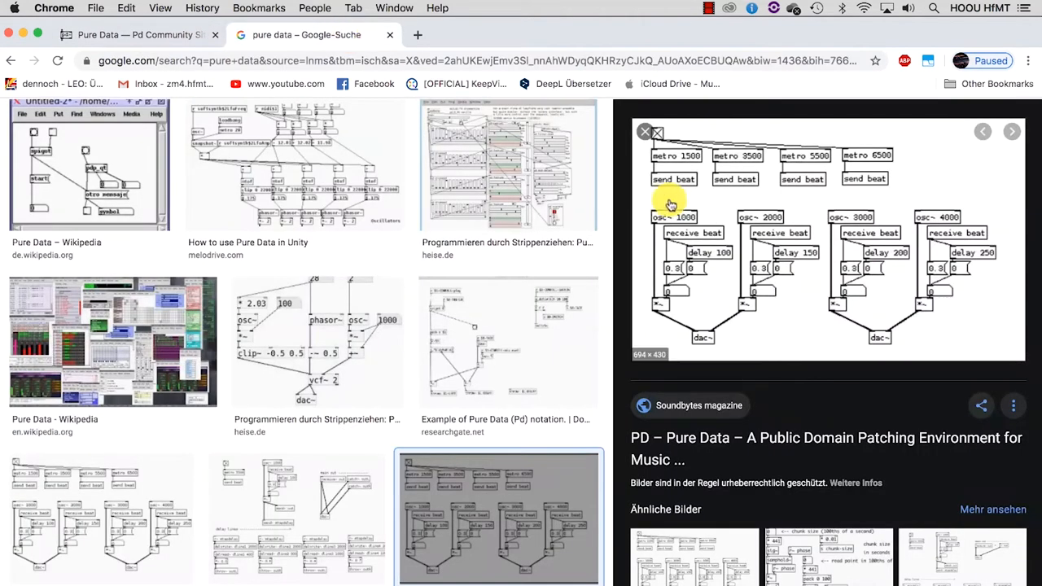
mouse_move(698, 218)
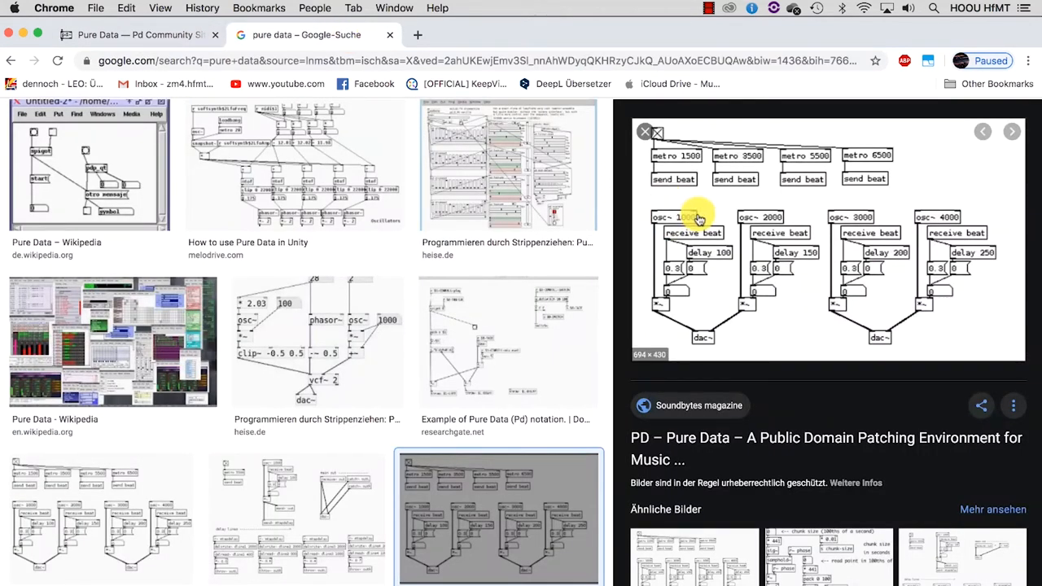
mouse_move(642, 193)
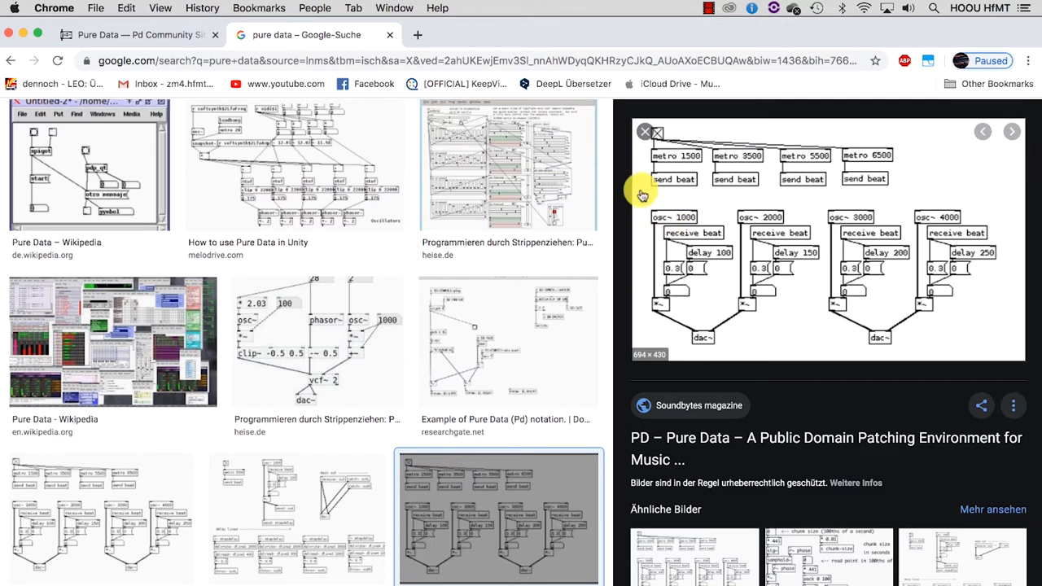
mouse_move(656, 258)
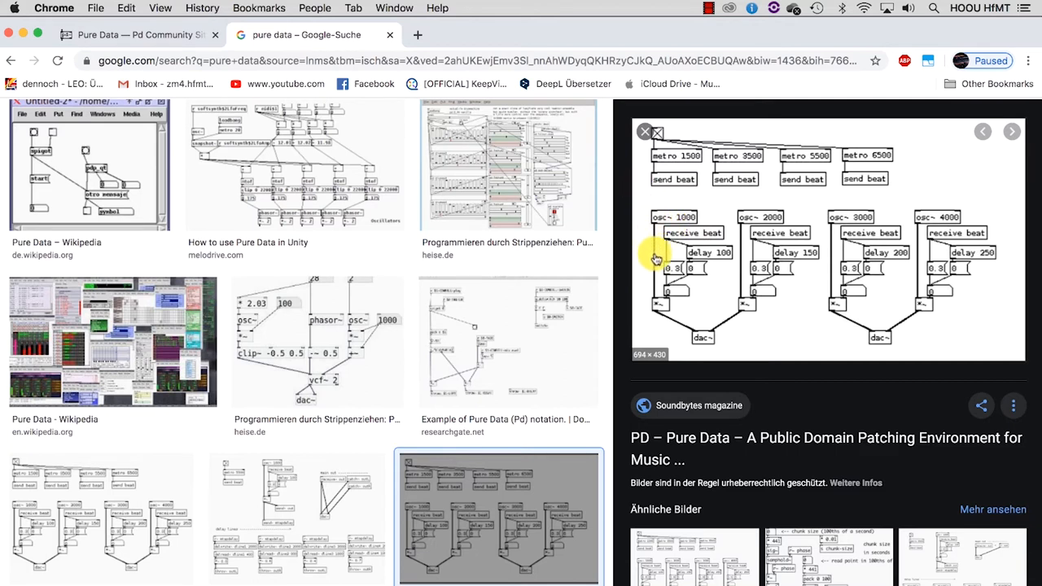
mouse_move(698, 334)
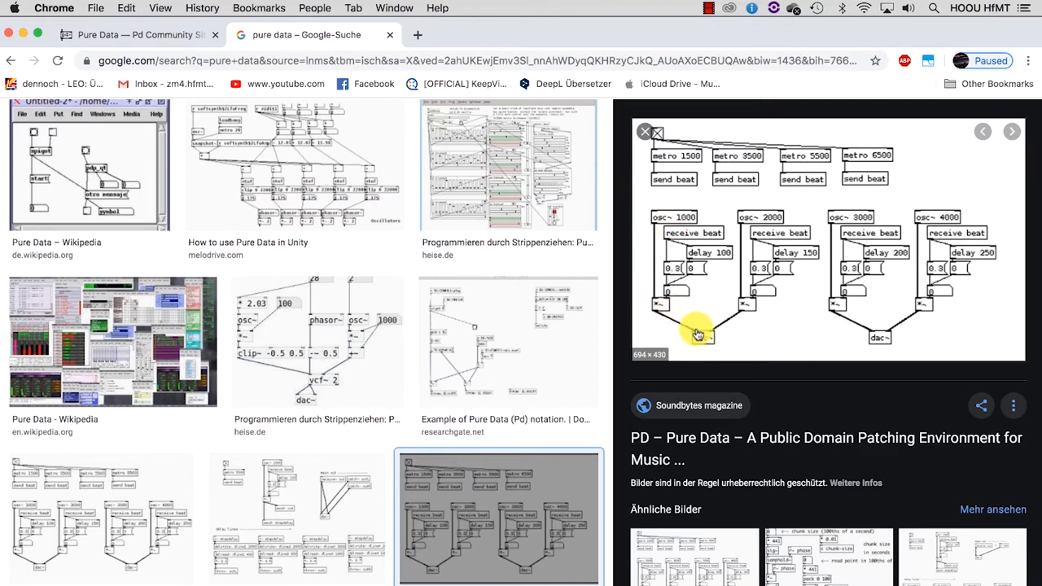
mouse_move(774, 376)
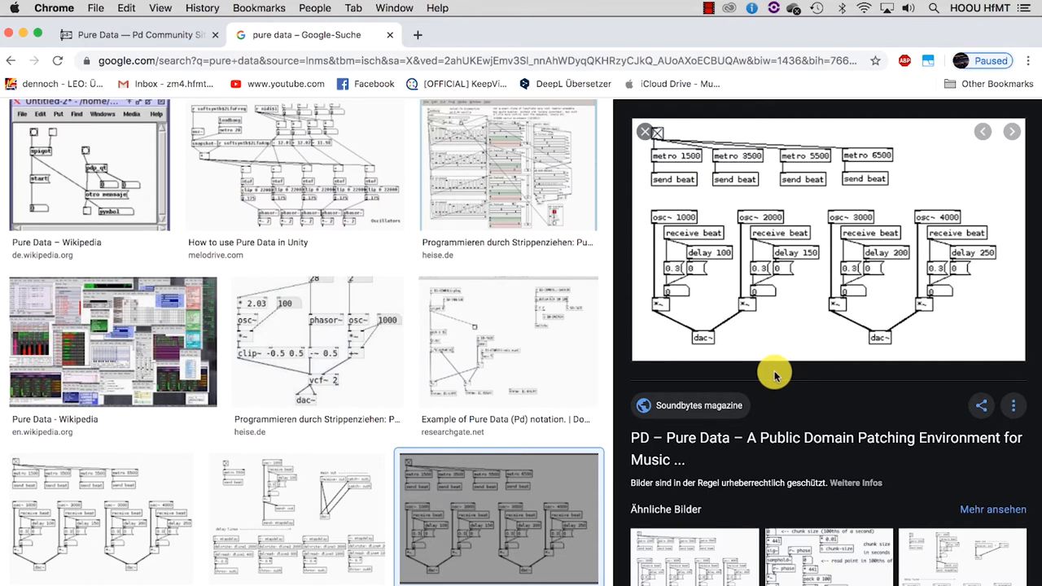
- Get the Pure Data 0.50-0 Mac OS X release from the puredata.info Downloads page
click(139, 34)
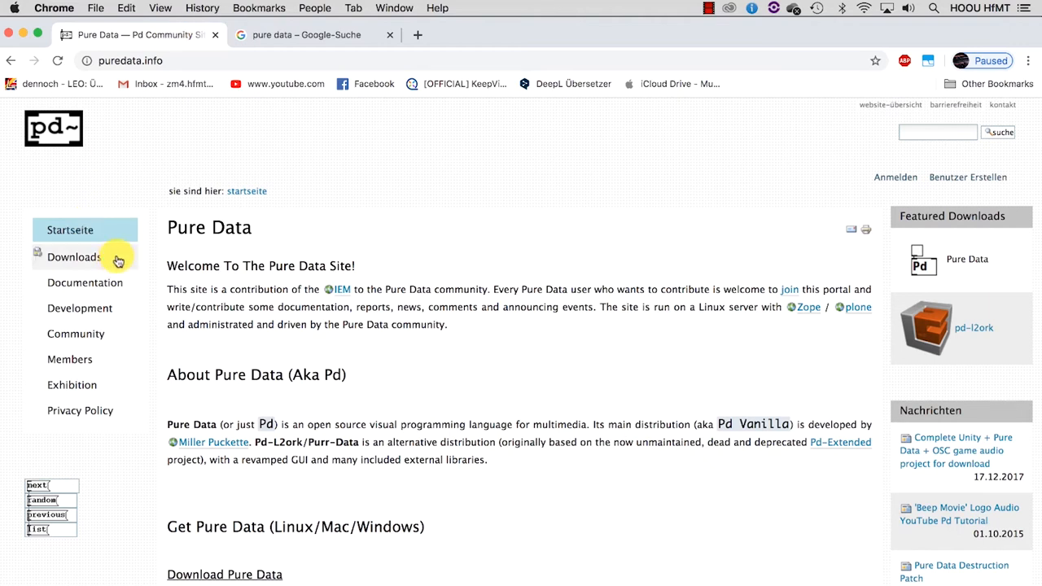
click(73, 257)
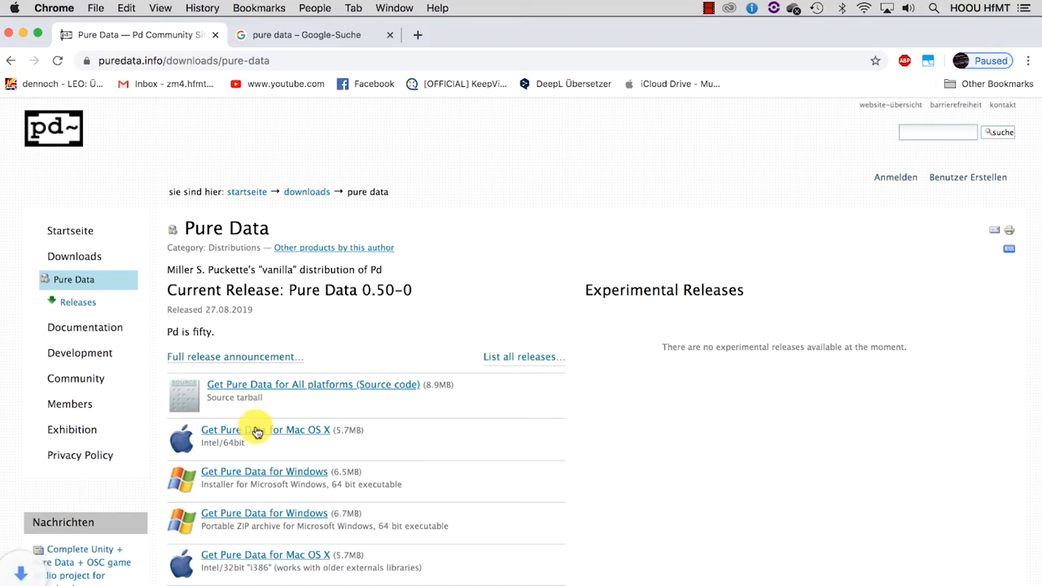
click(256, 430)
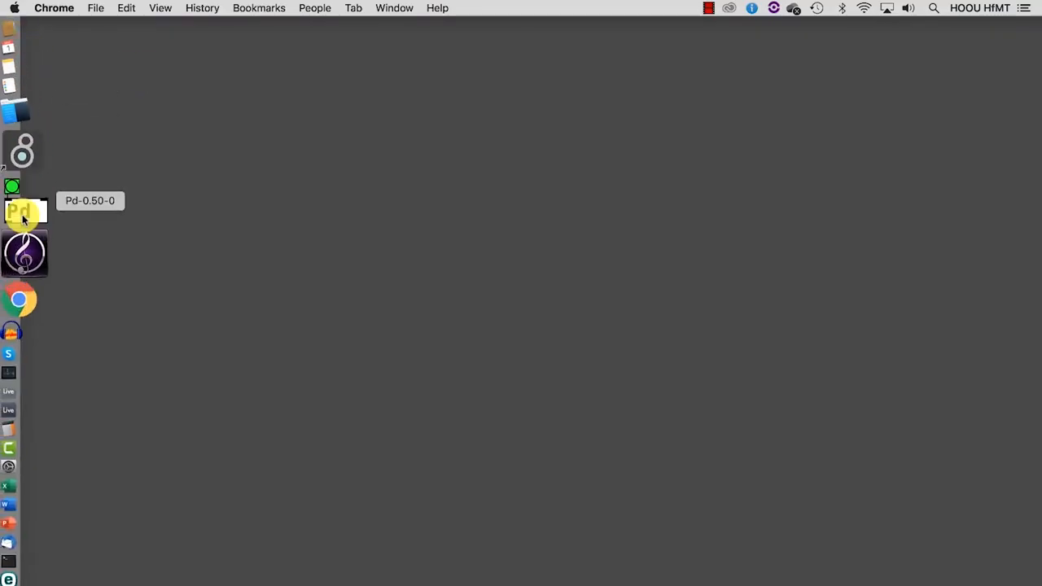
- Launch Pd from the Dock, then switch DSP on and back off
click(22, 211)
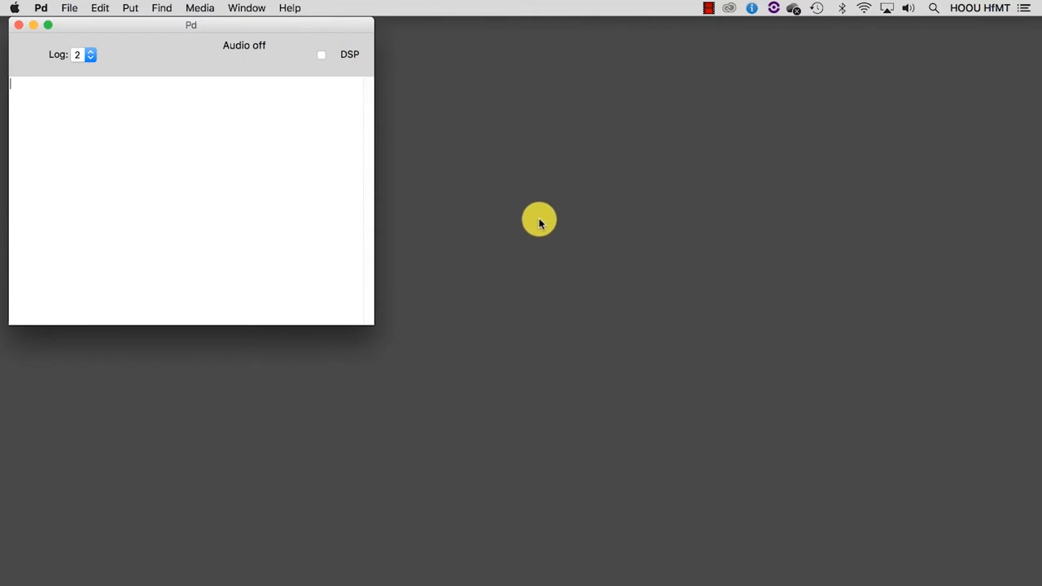
click(320, 54)
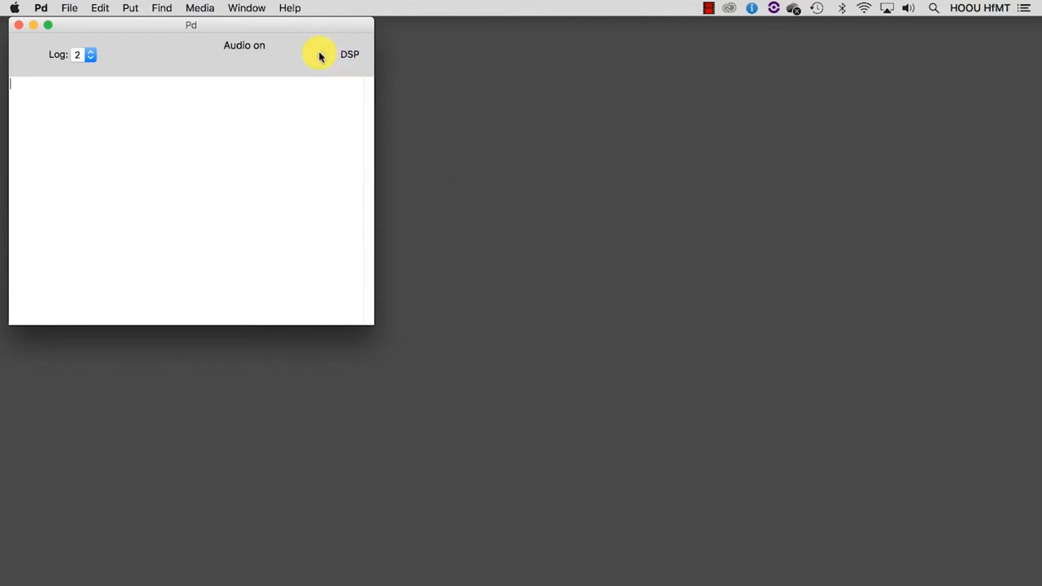
click(349, 53)
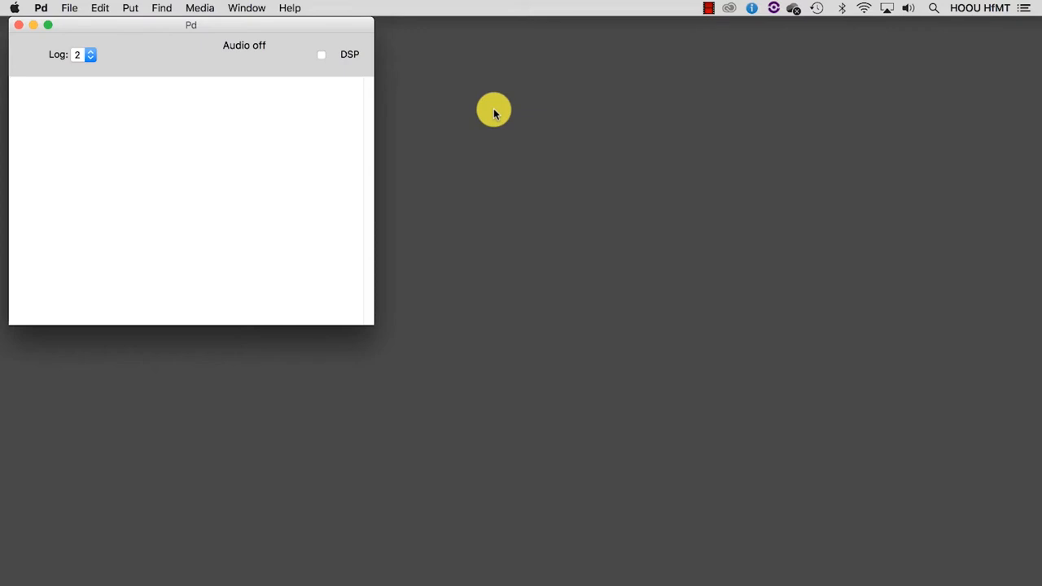
- Create the new empty patch Untitled-1 and enlarge its window
click(69, 8)
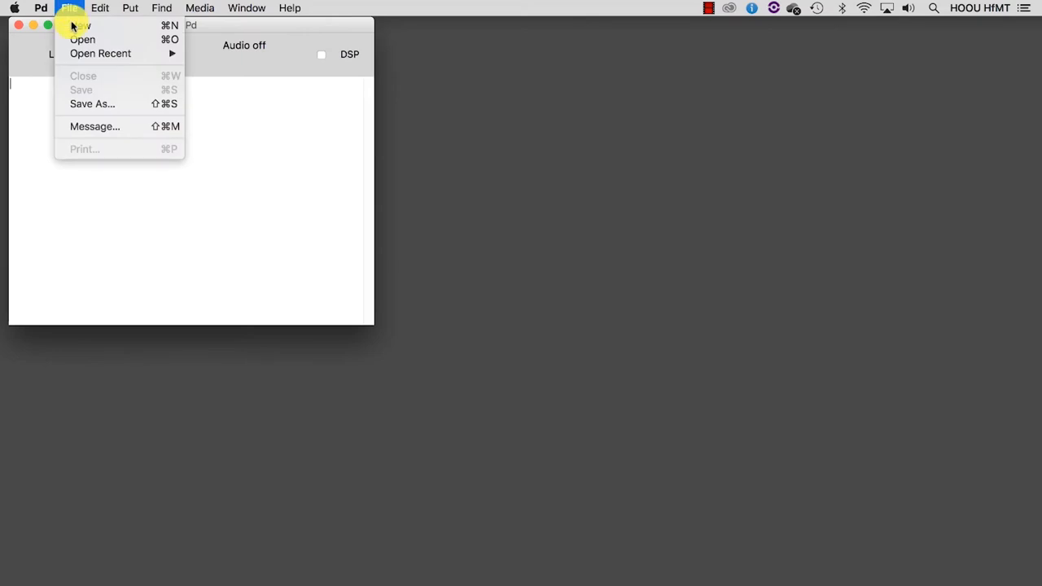
click(80, 24)
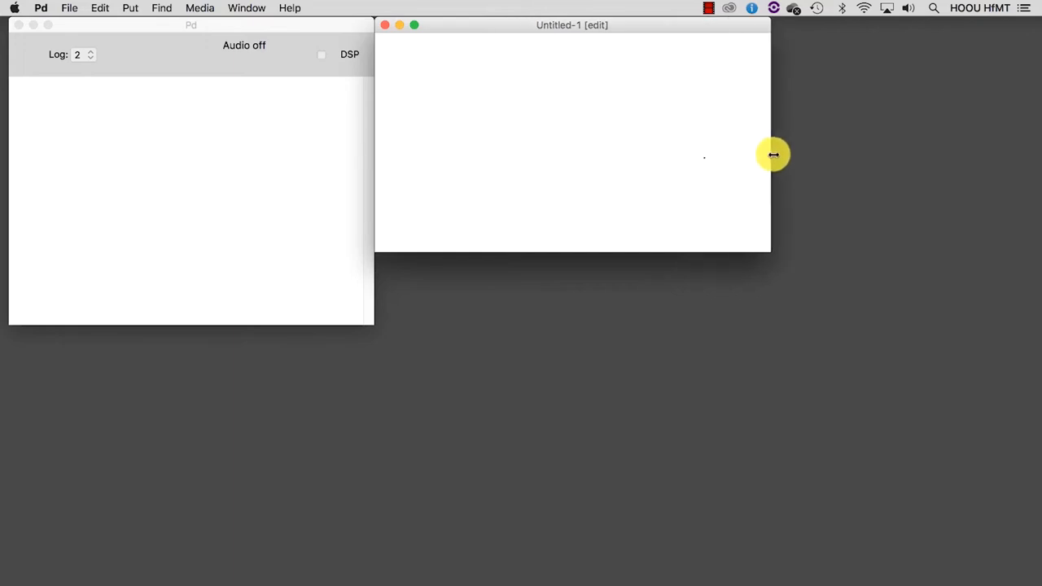
drag(771, 154, 675, 397)
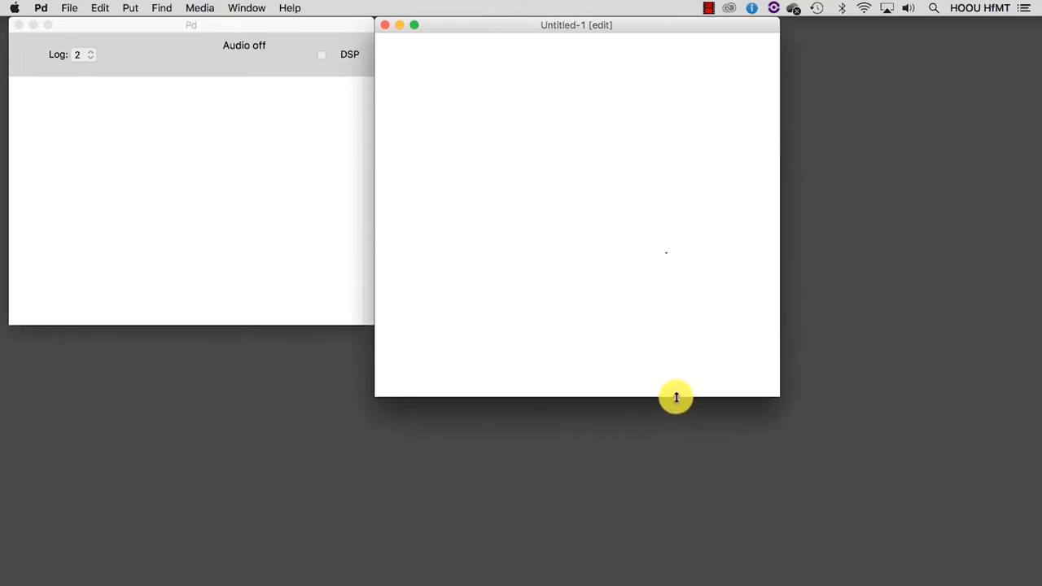
mouse_move(636, 230)
text(+)
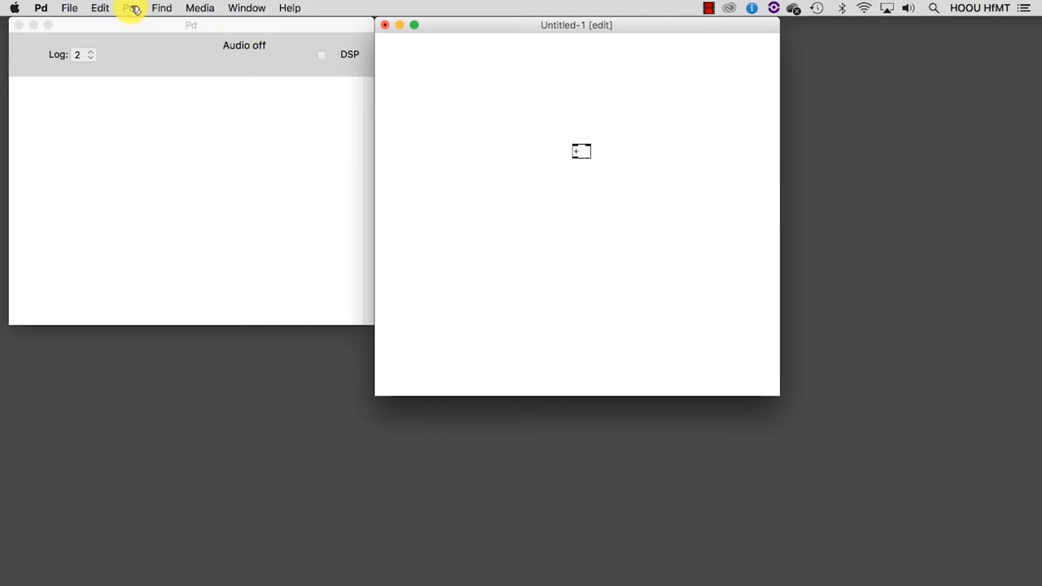
click(130, 7)
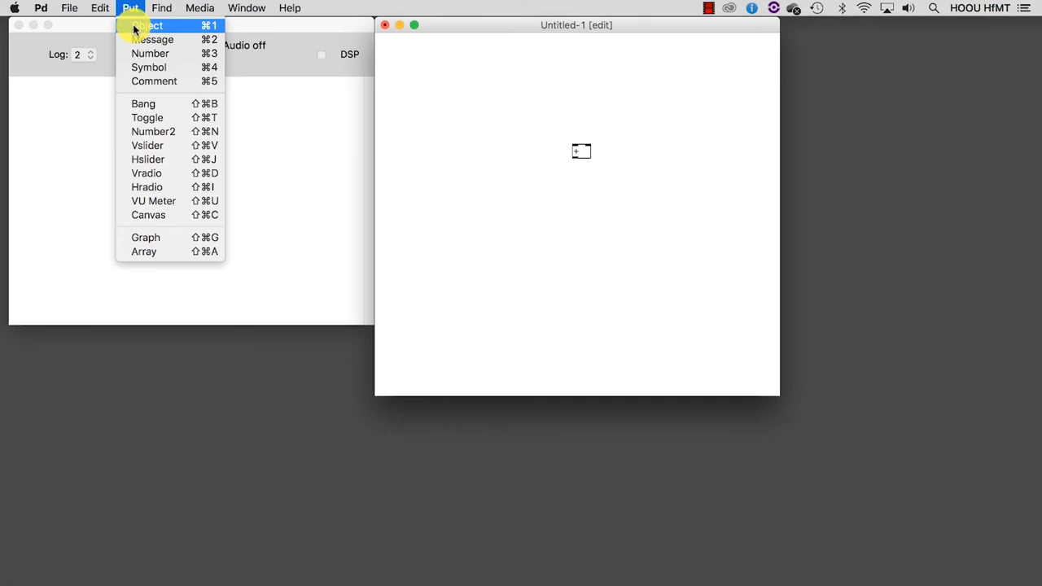
click(245, 7)
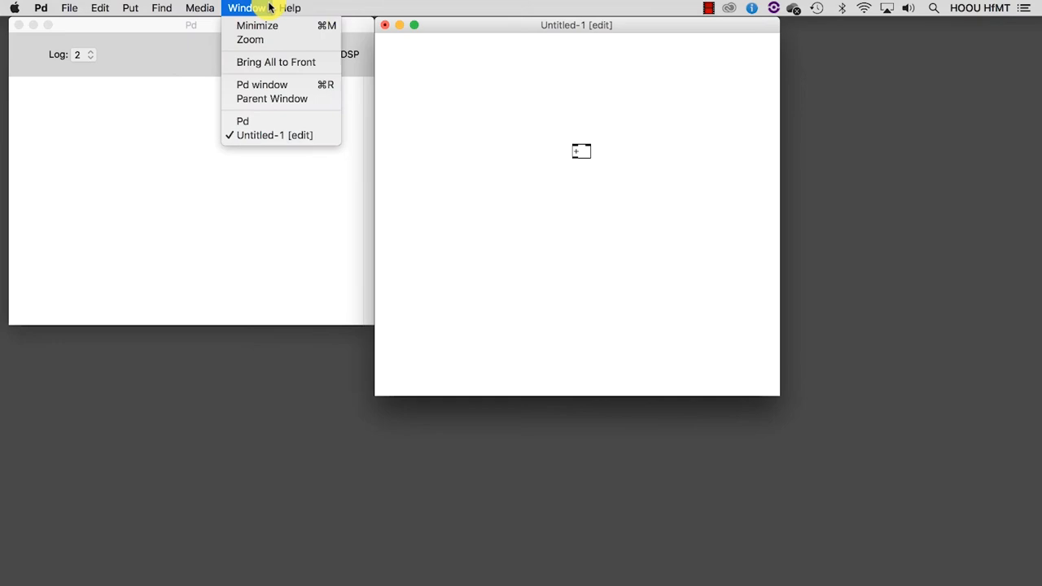
click(290, 7)
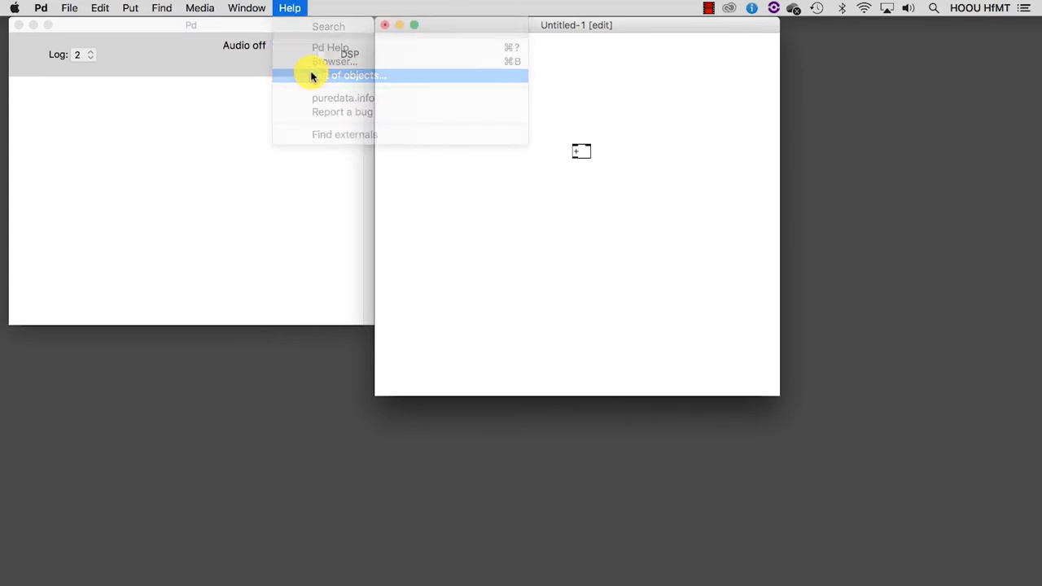
- Browse the built-in object list and view the print object's help patch
click(354, 75)
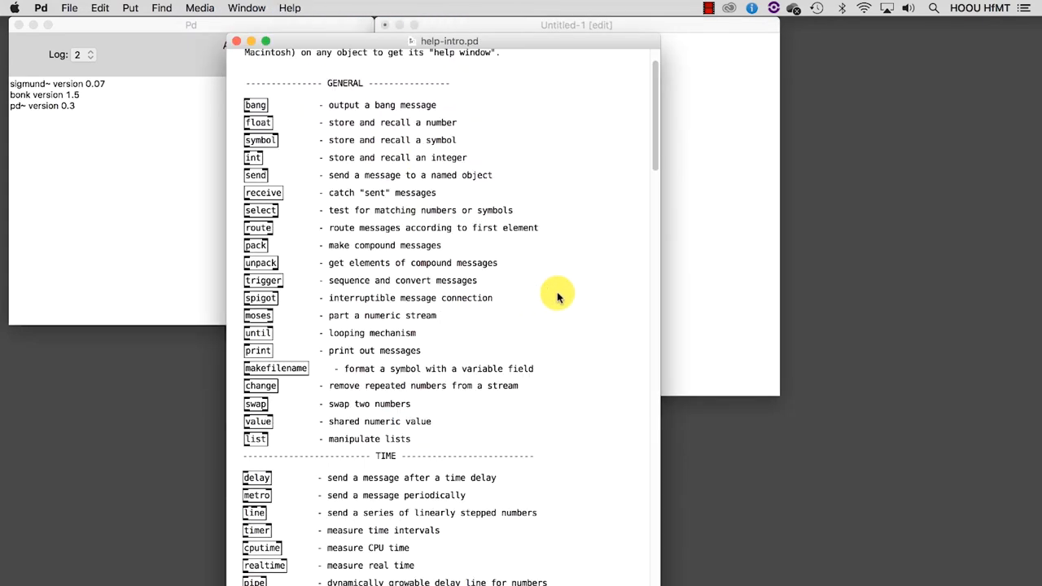
scroll(down, 3)
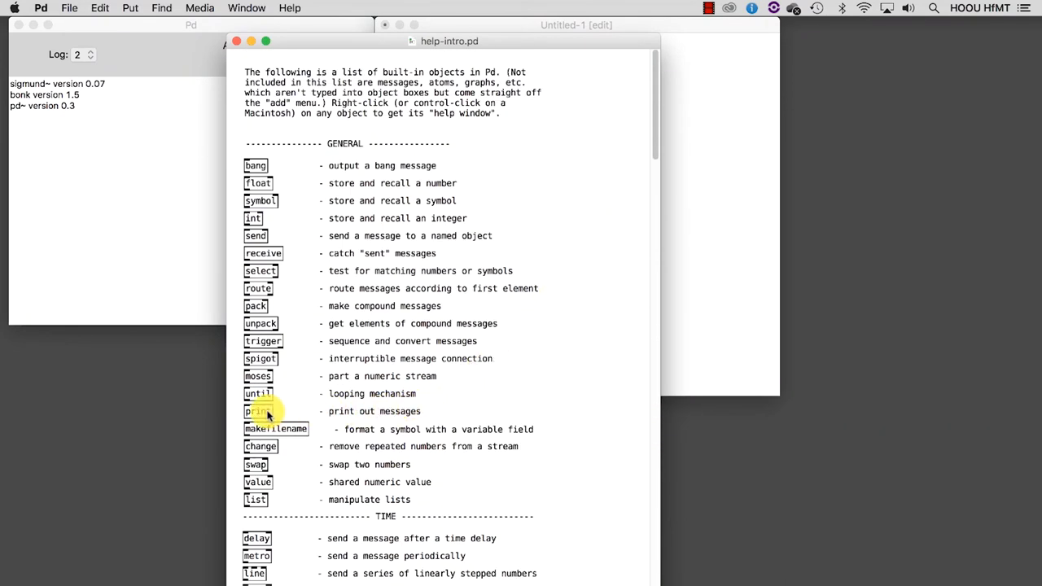
right_click(257, 411)
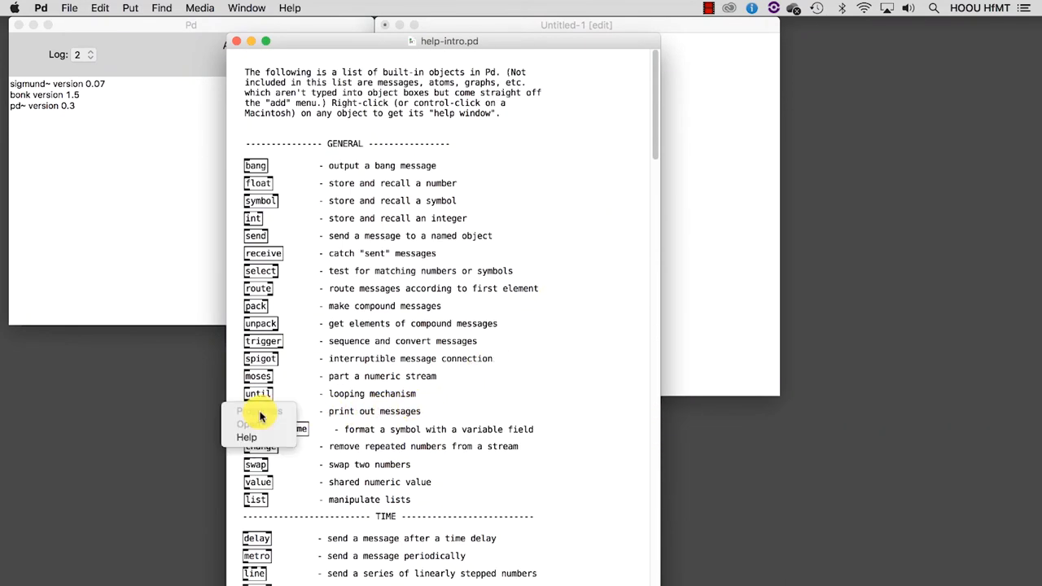
click(246, 437)
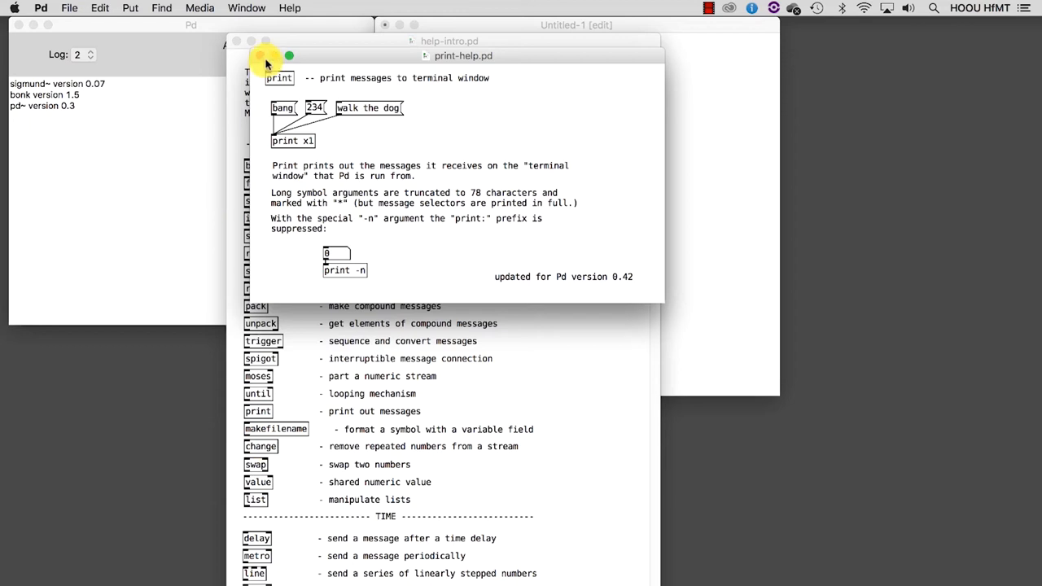
click(237, 40)
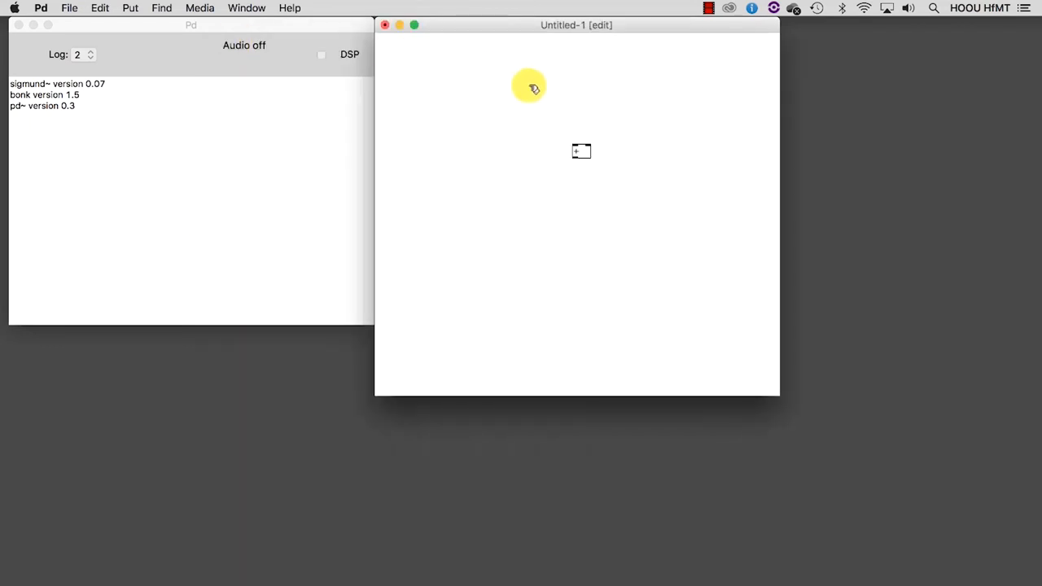
mouse_move(529, 88)
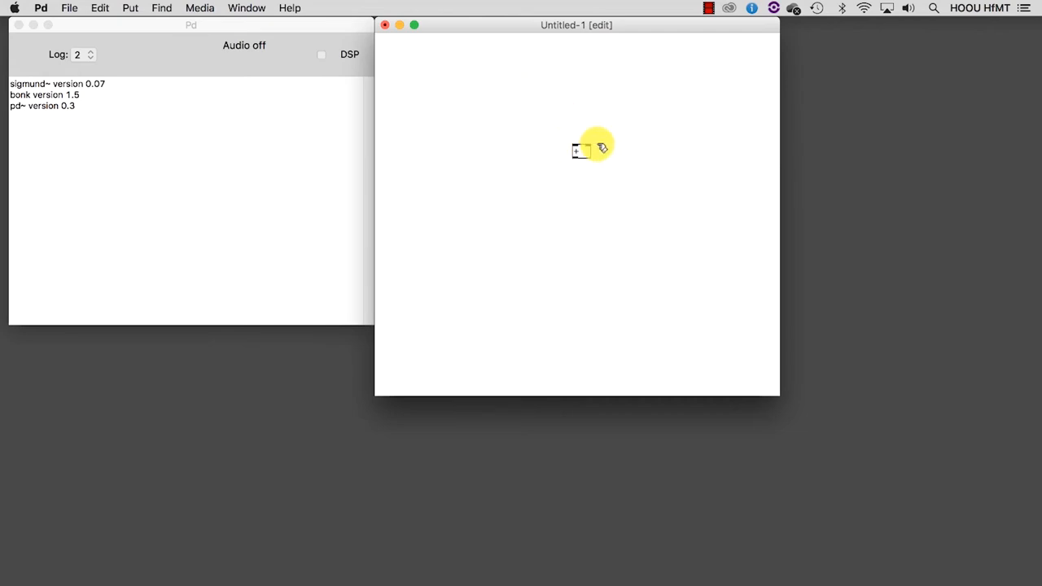
mouse_move(476, 203)
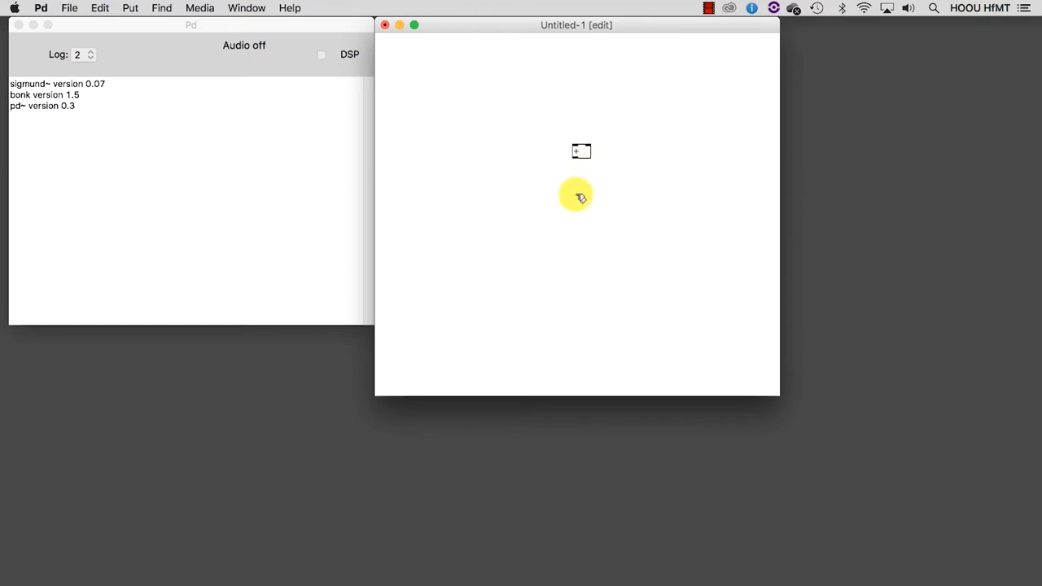
mouse_move(488, 156)
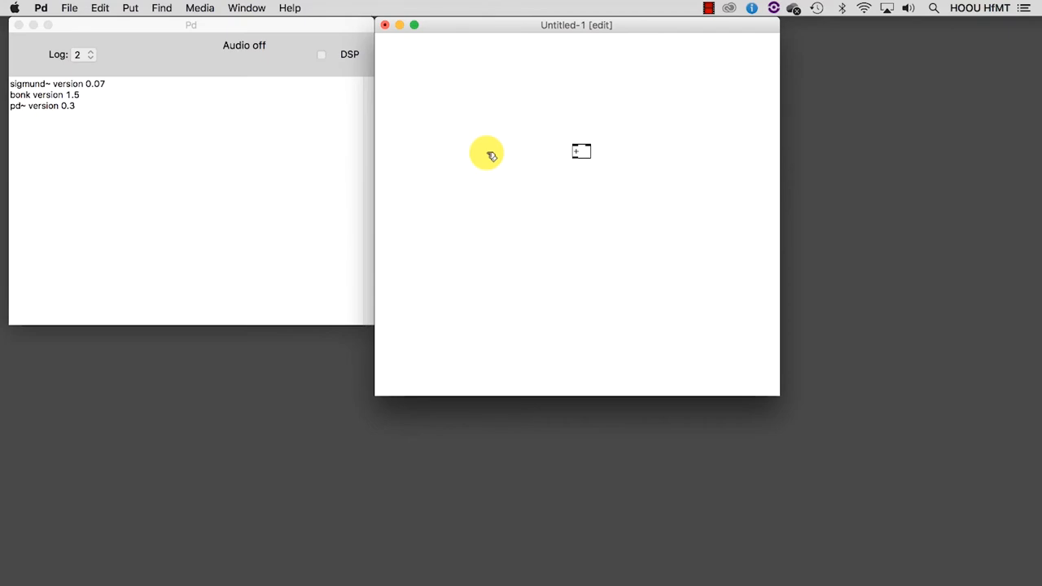
mouse_move(496, 112)
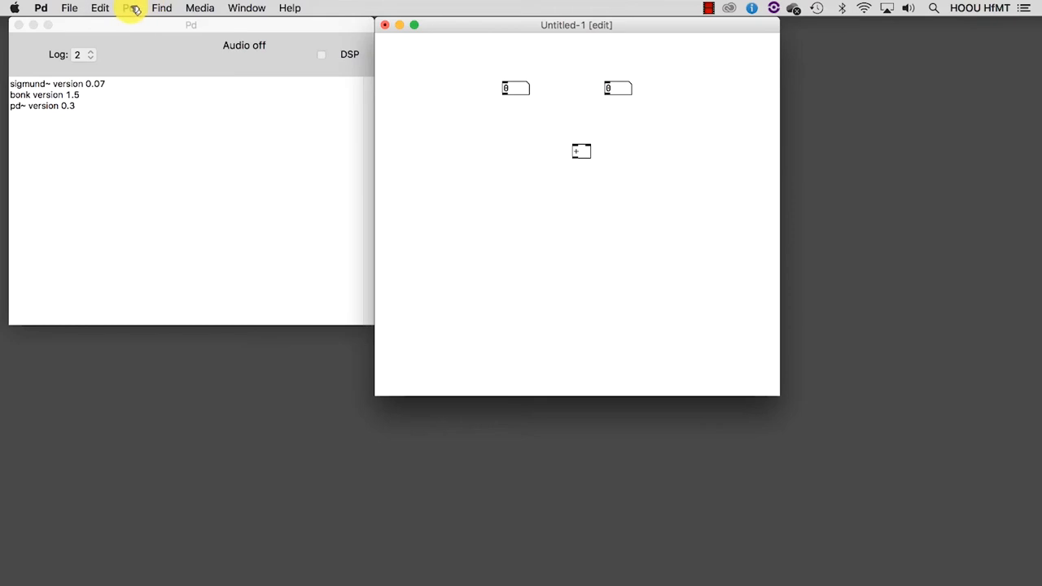
- Connect the two number boxes to the left and right inlets of +
click(130, 8)
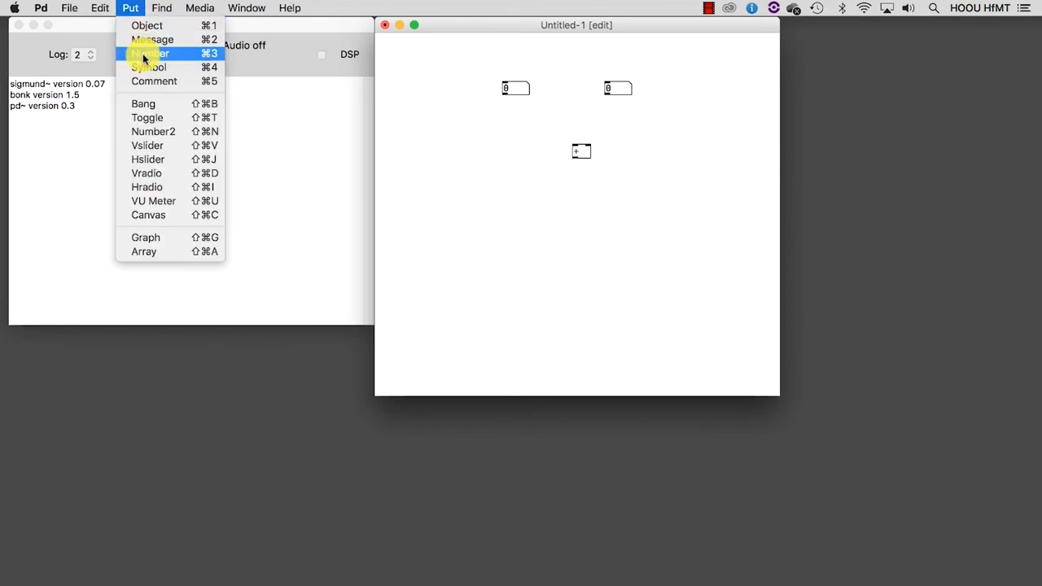
mouse_move(133, 7)
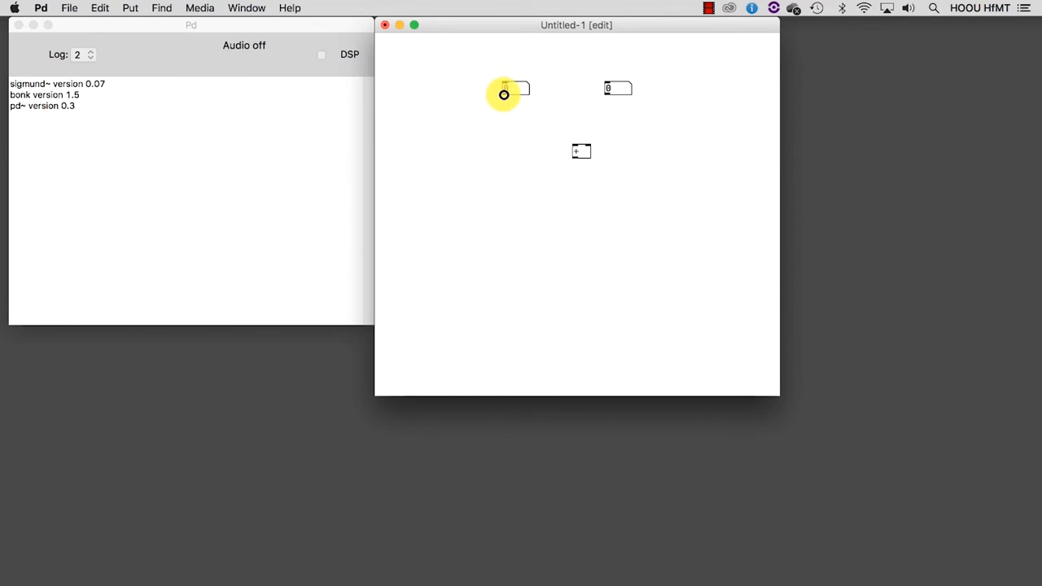
drag(504, 96, 578, 151)
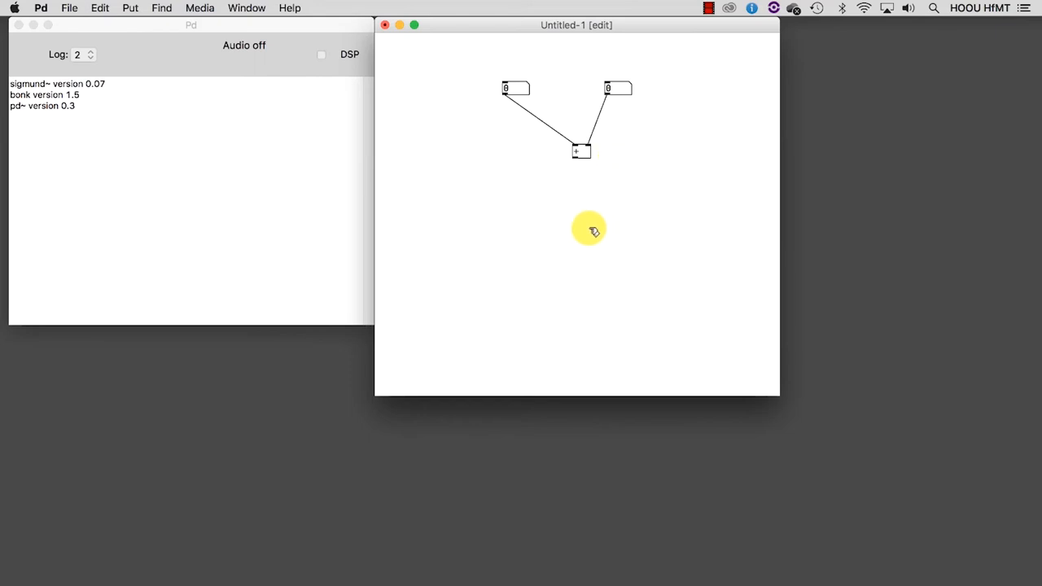
- Place a result number box below the + object
click(590, 230)
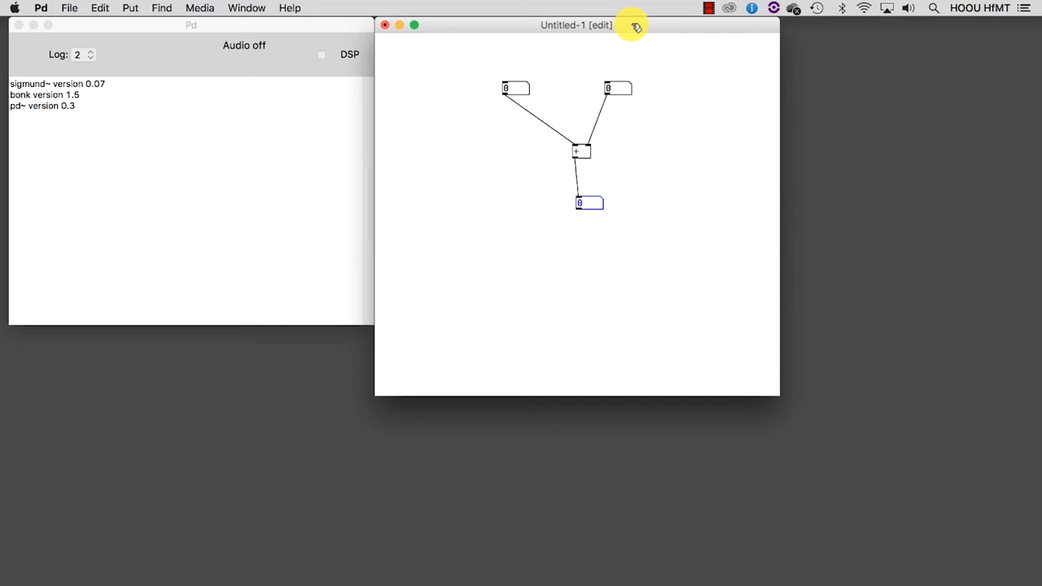
mouse_move(707, 108)
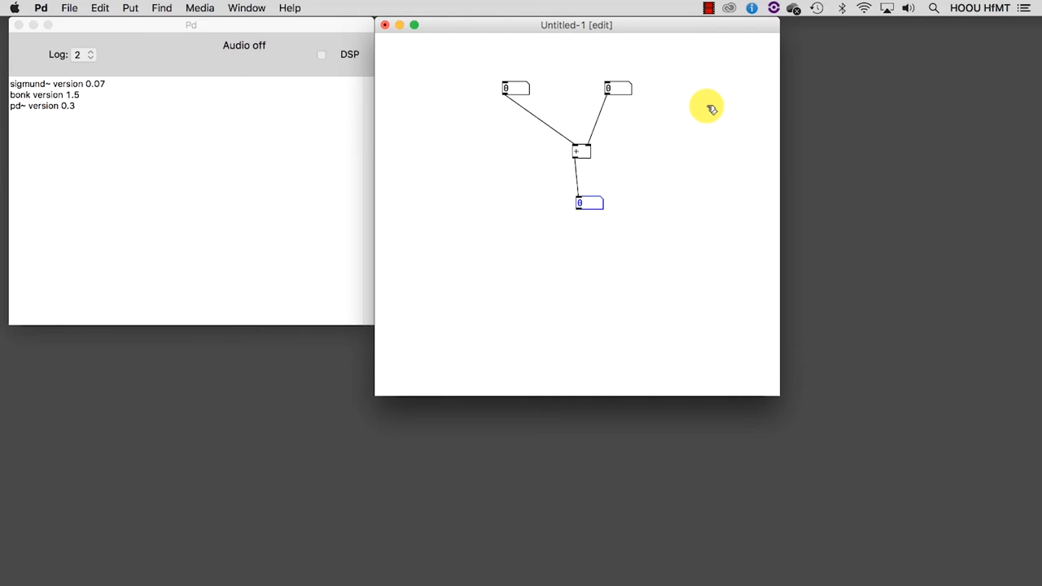
click(100, 7)
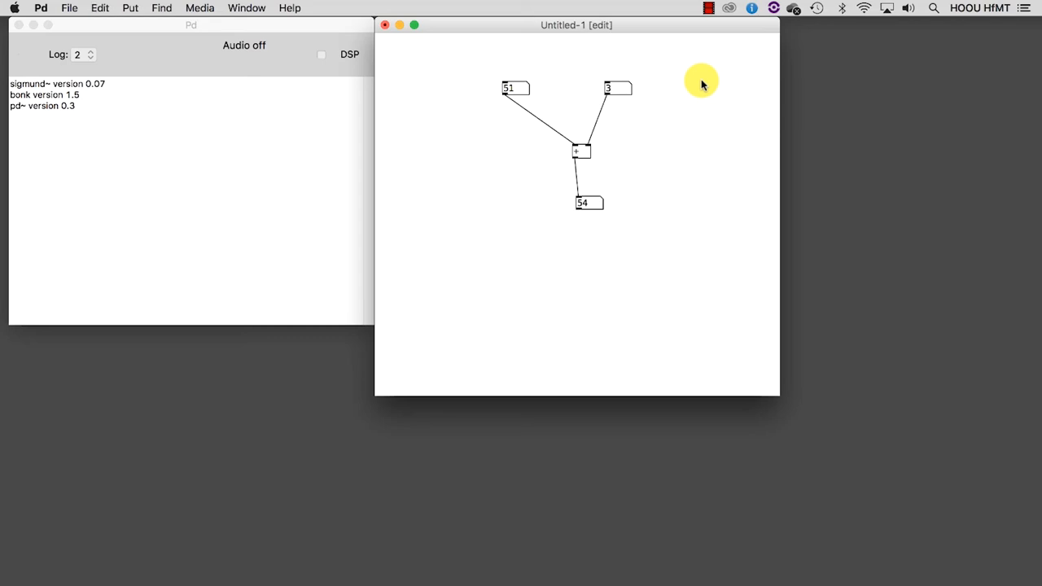
- Turn off edit mode from the Edit menu to use the adder
click(99, 7)
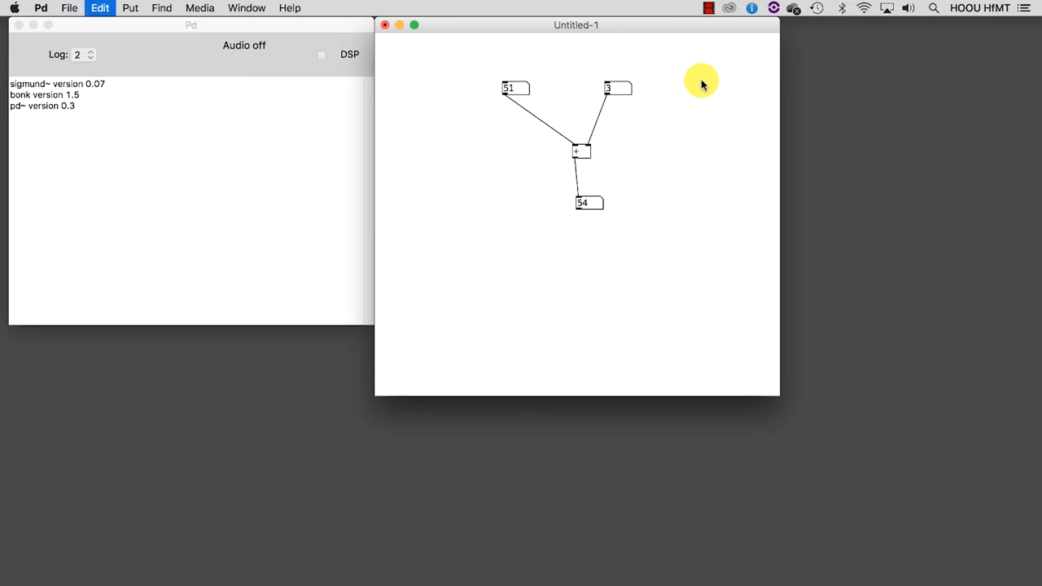
click(99, 7)
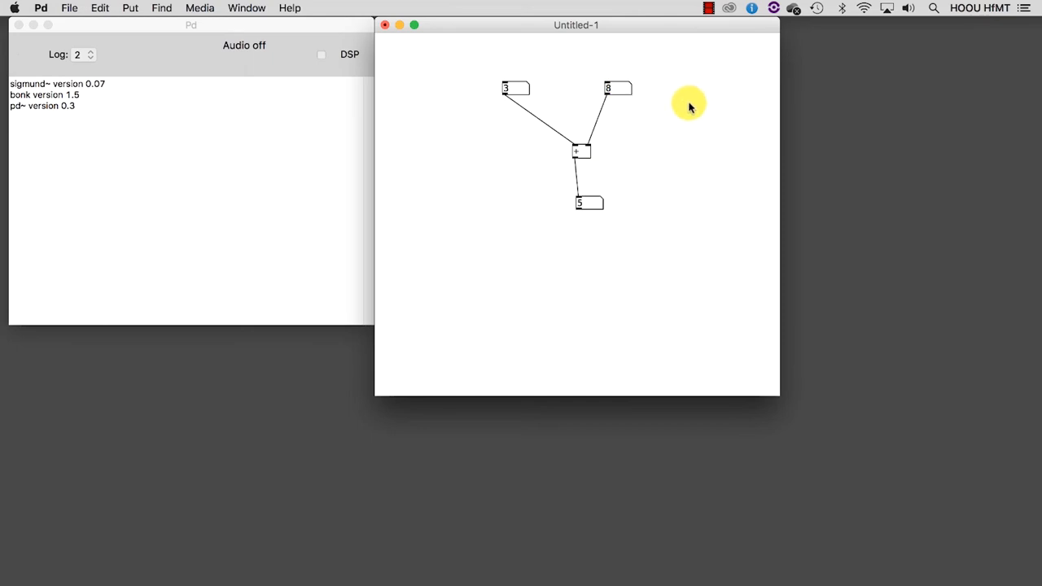
mouse_move(539, 98)
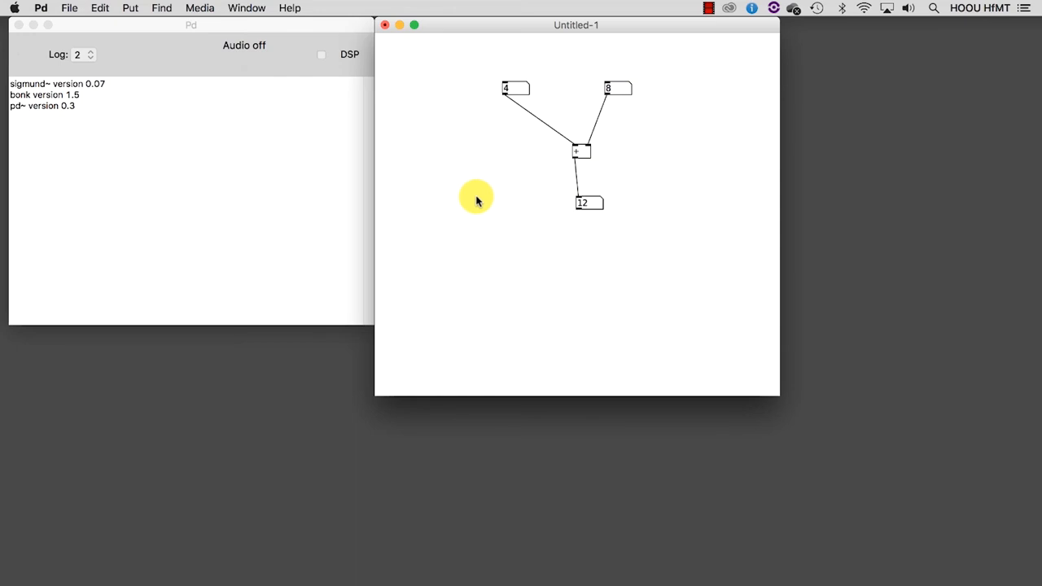
mouse_move(628, 171)
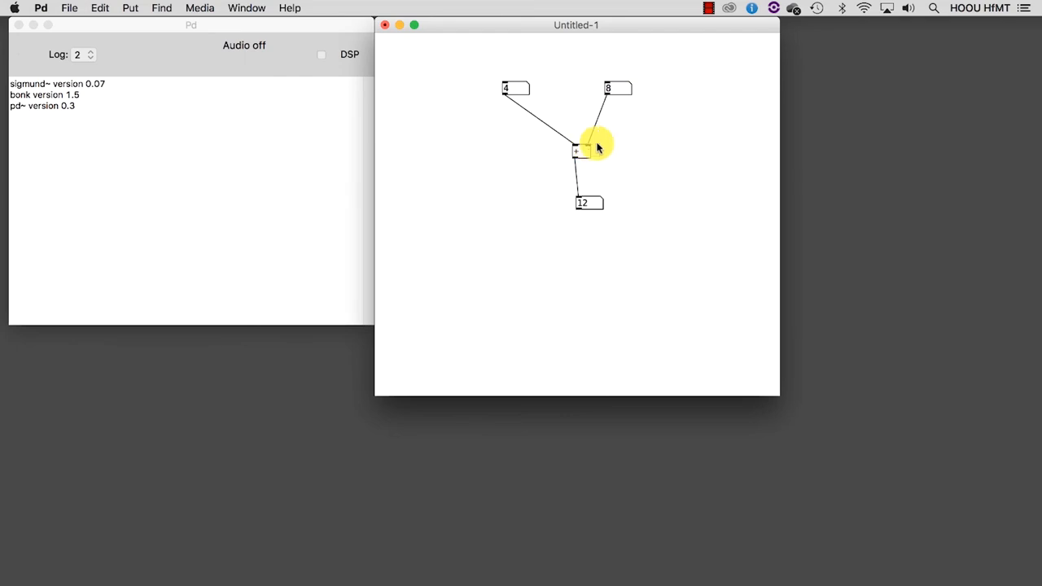
mouse_move(657, 145)
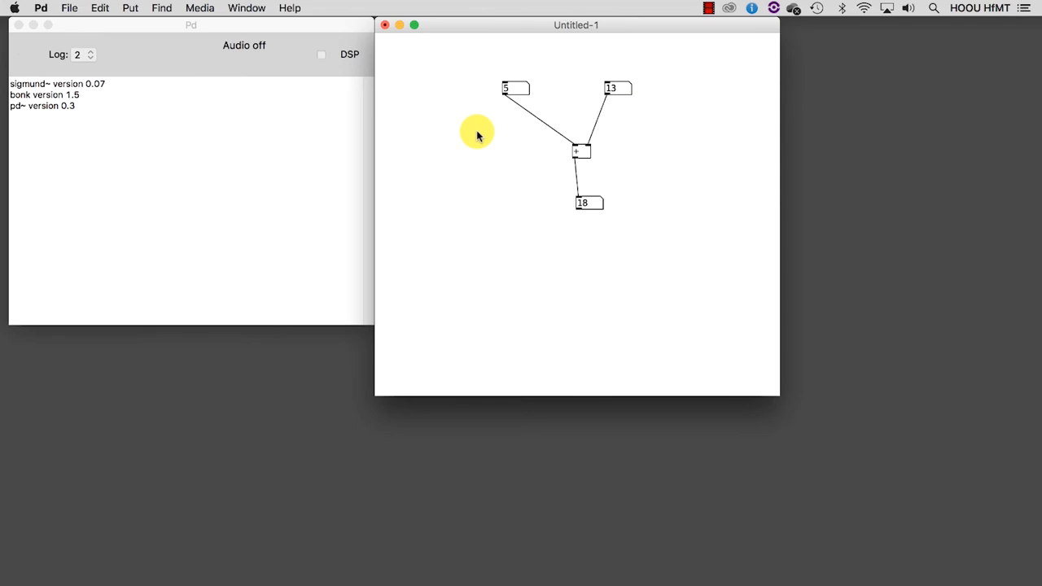
- Put the Untitled-1 patch back into edit mode
click(130, 8)
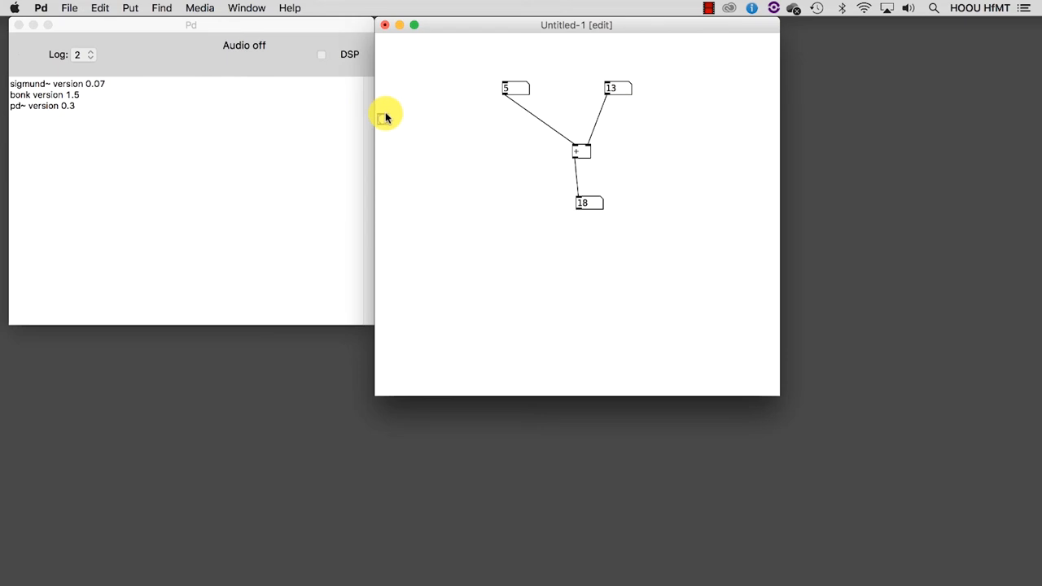
mouse_move(506, 124)
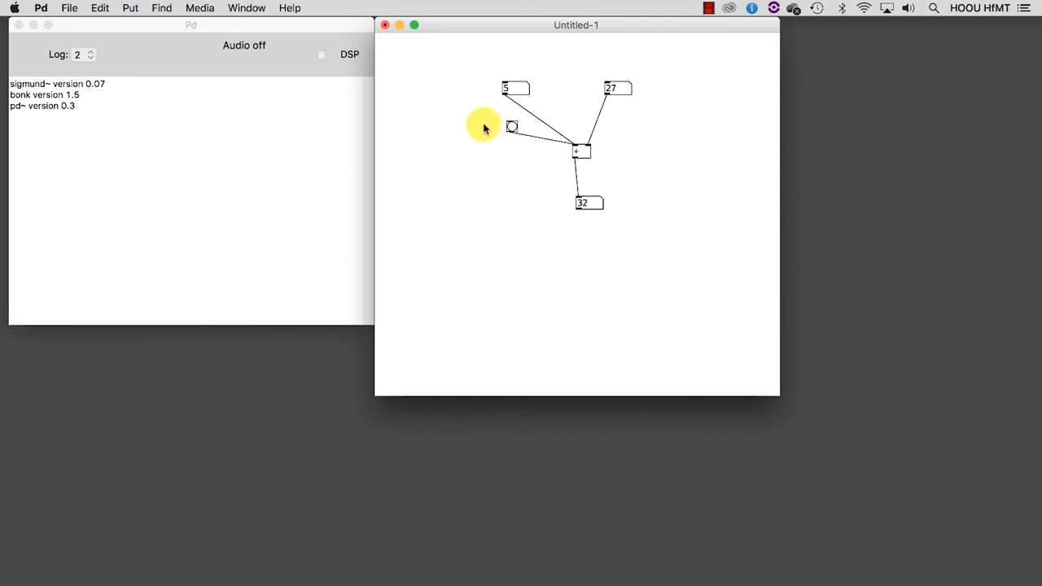
mouse_move(472, 127)
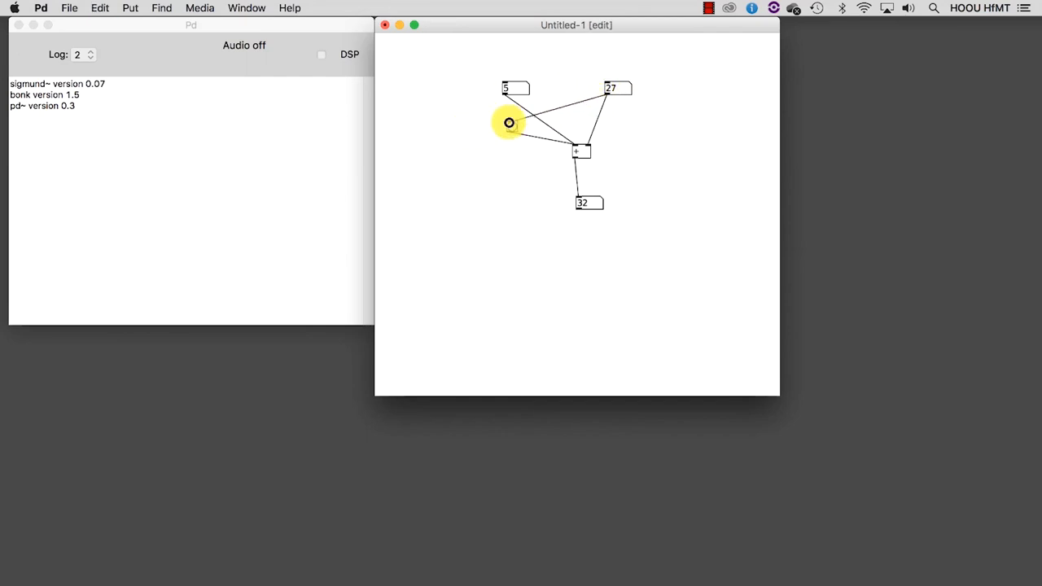
mouse_move(475, 144)
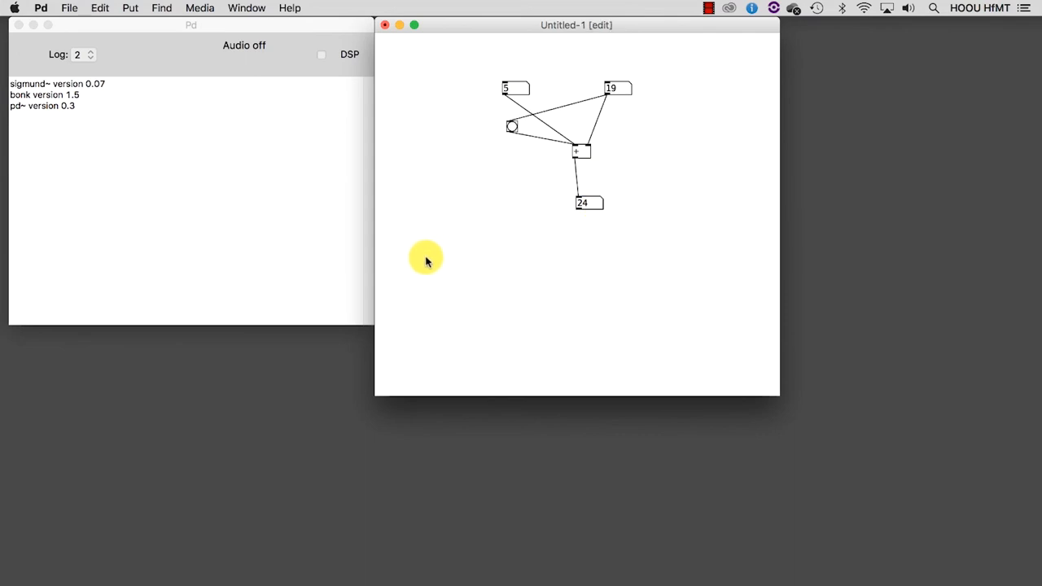
mouse_move(661, 207)
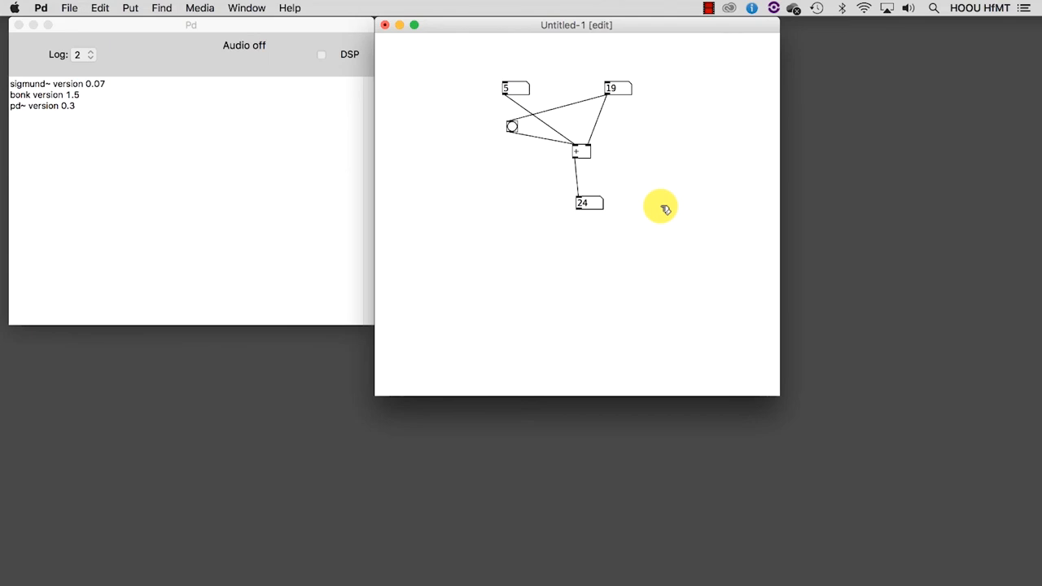
mouse_move(650, 193)
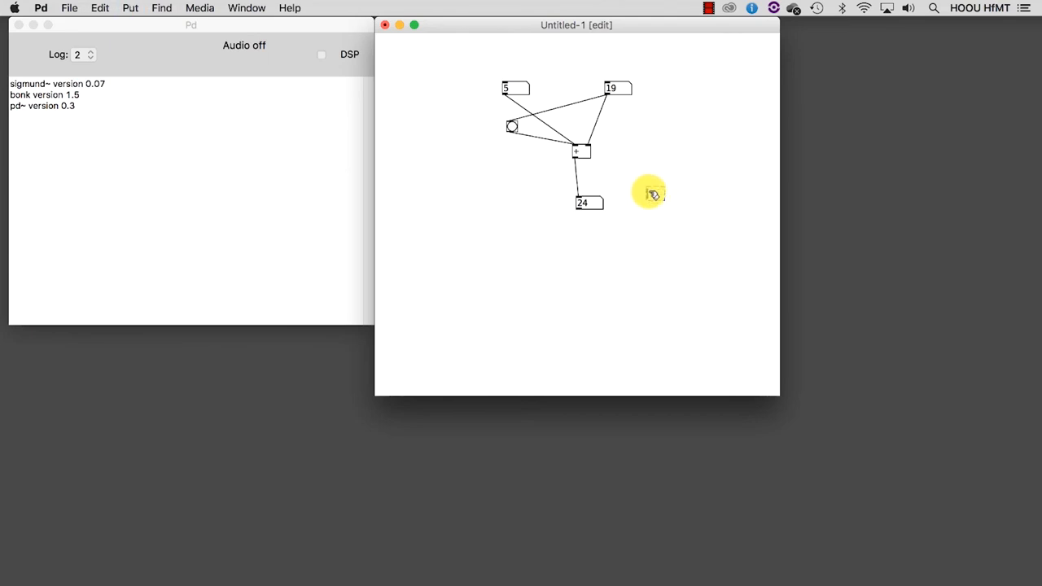
- Place a 'print' object to the right of the result number box
click(649, 193)
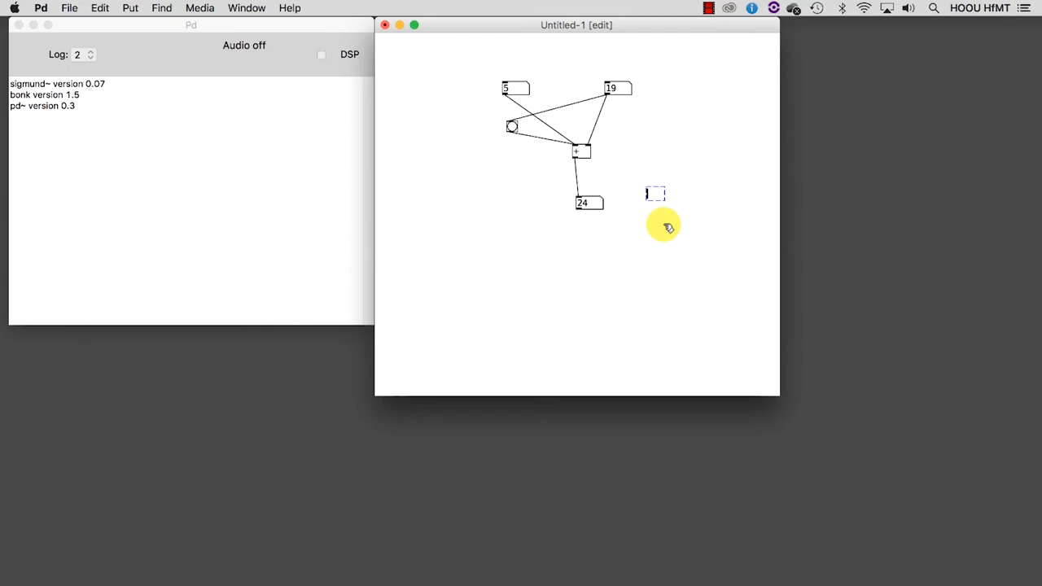
text(print)
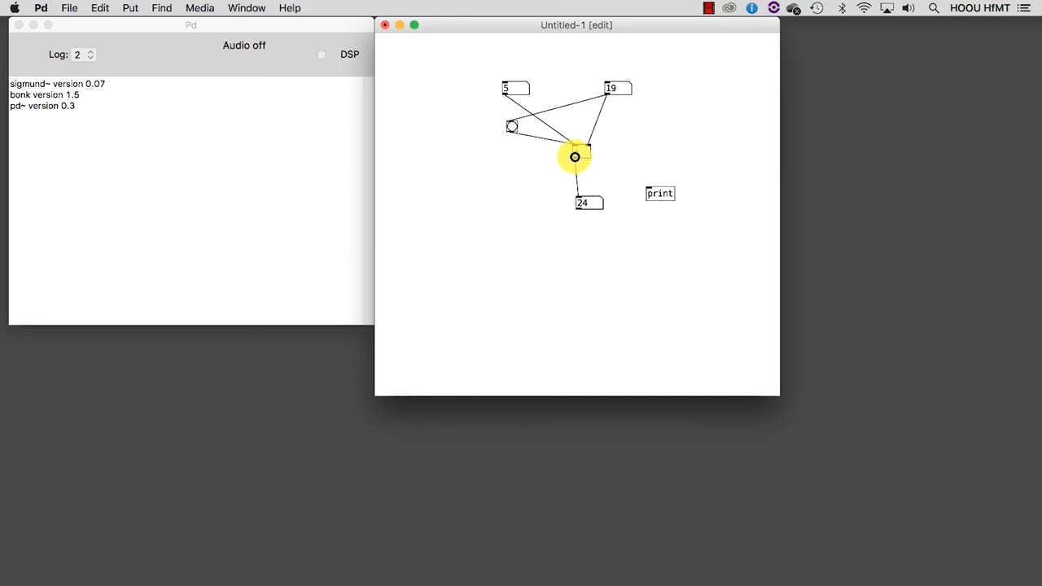
mouse_move(576, 158)
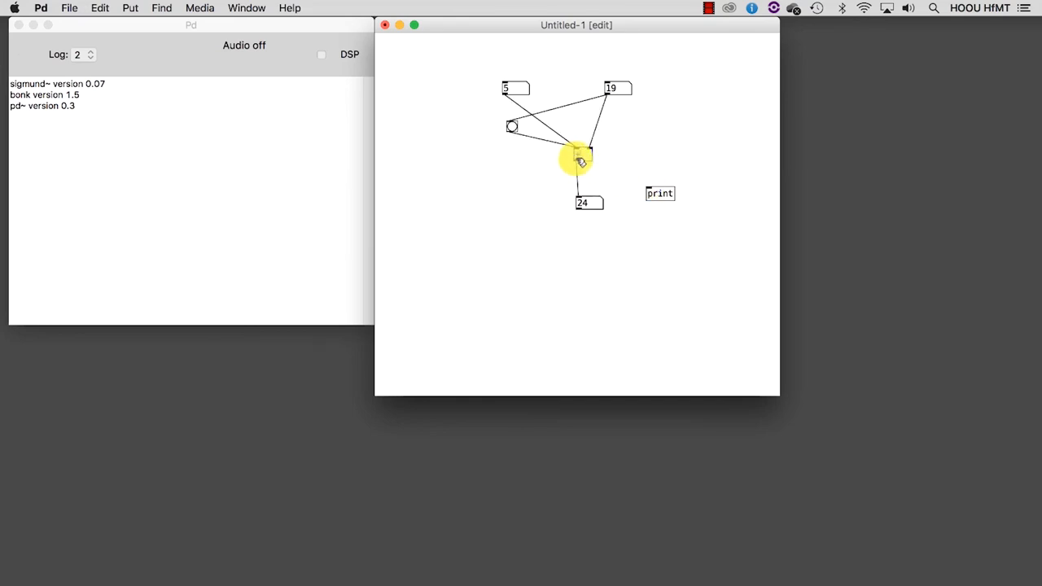